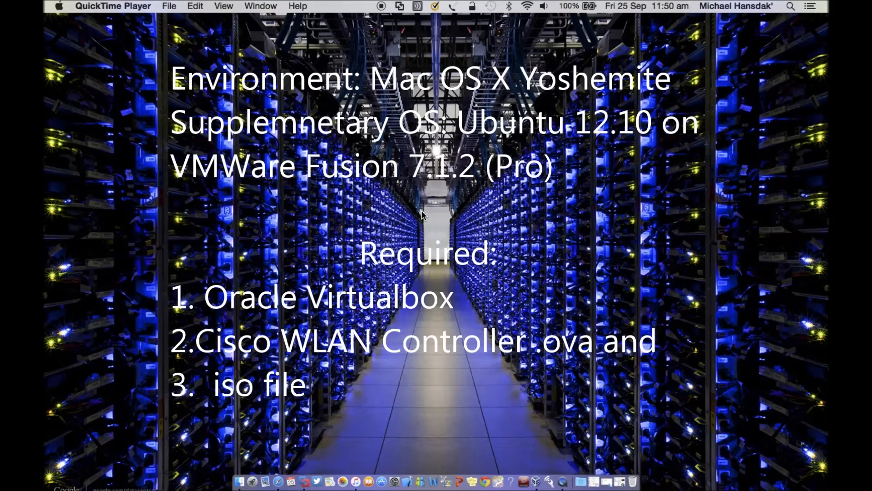
mouse_move(449, 282)
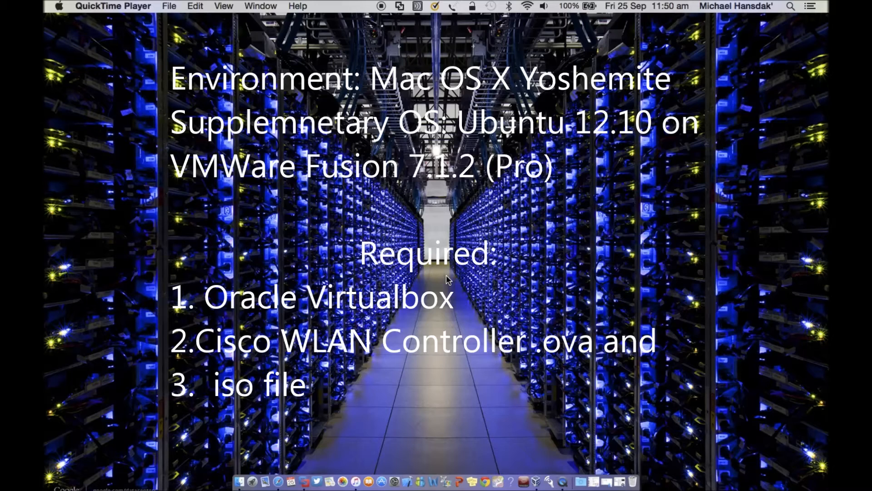
mouse_move(452, 278)
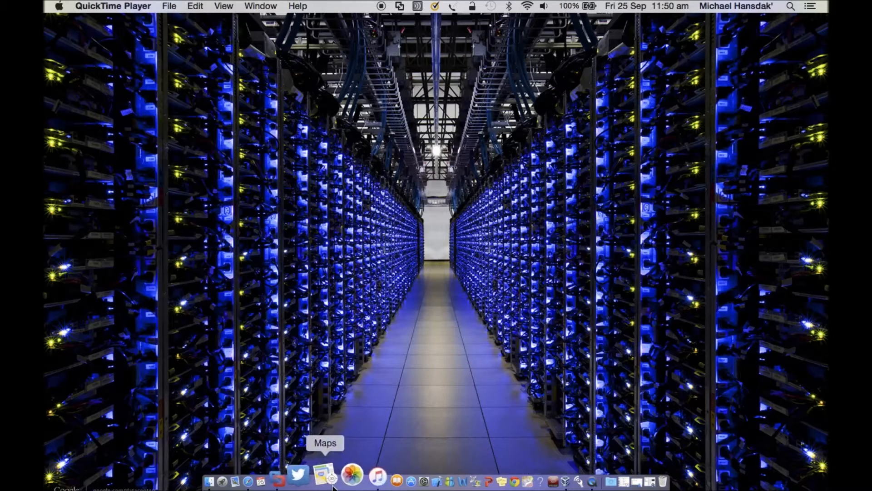
mouse_move(299, 395)
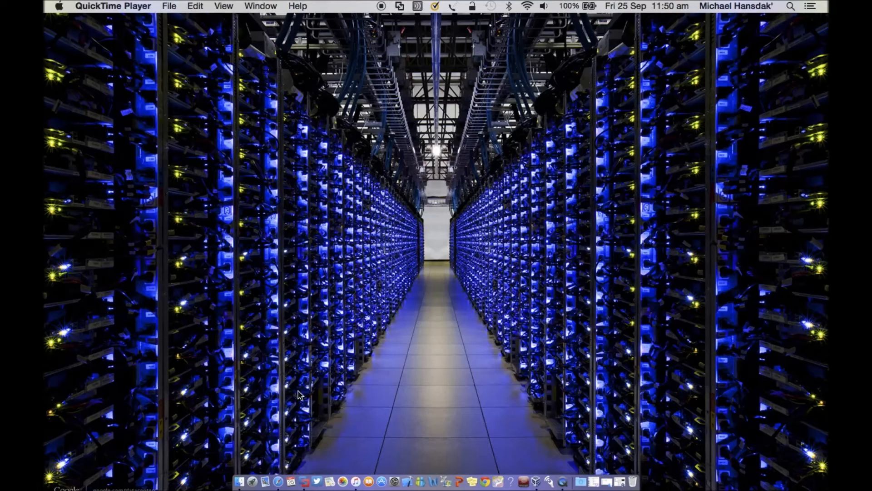
mouse_move(288, 402)
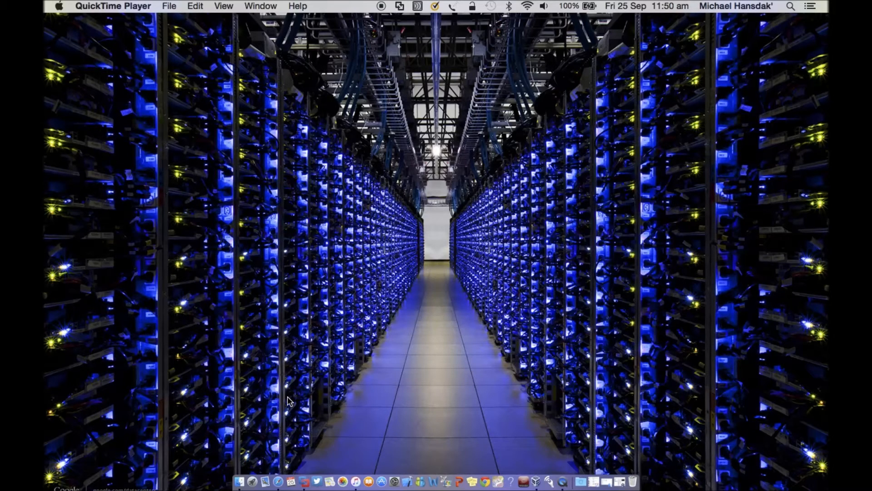
mouse_move(536, 474)
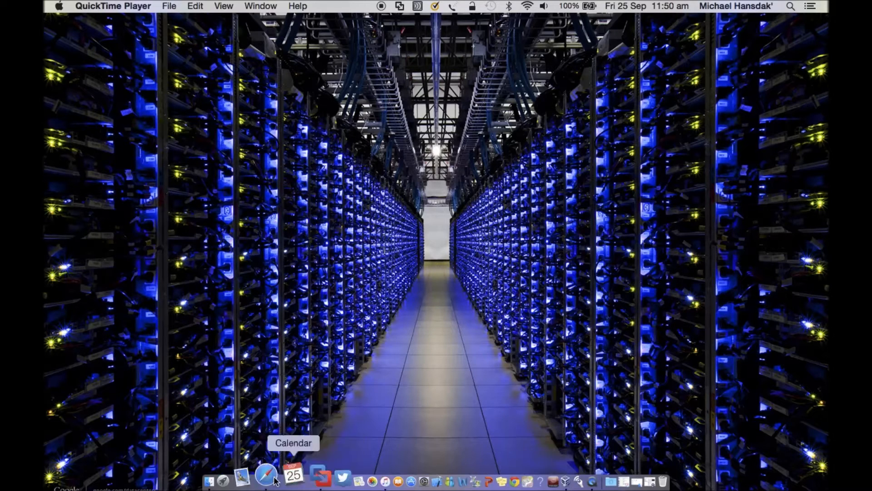
Show the Cisco WLAN Controller folder in Finder and select AIR-CTVM-K9-8-0-120-0.ova.
click(251, 477)
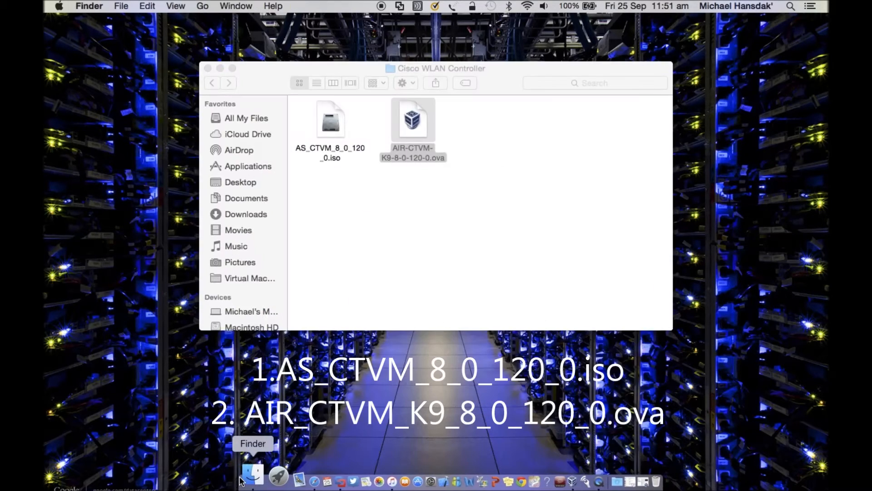
click(413, 117)
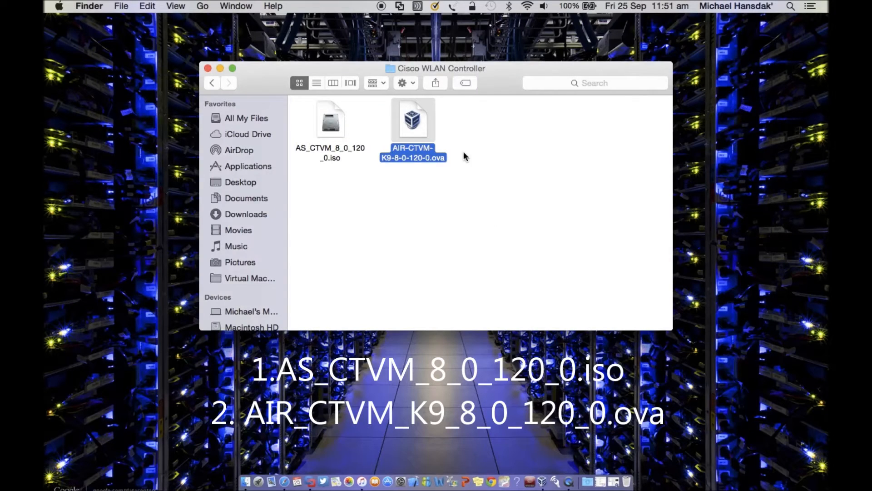
mouse_move(477, 136)
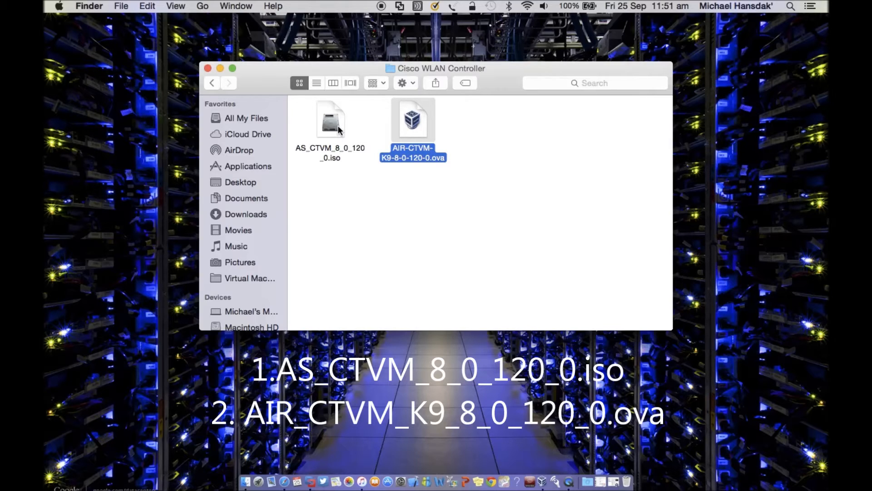
mouse_move(435, 150)
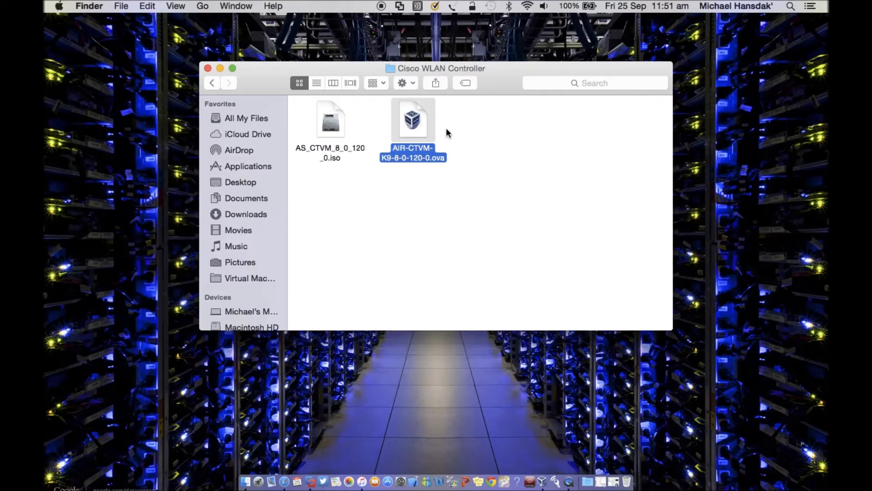
mouse_move(327, 136)
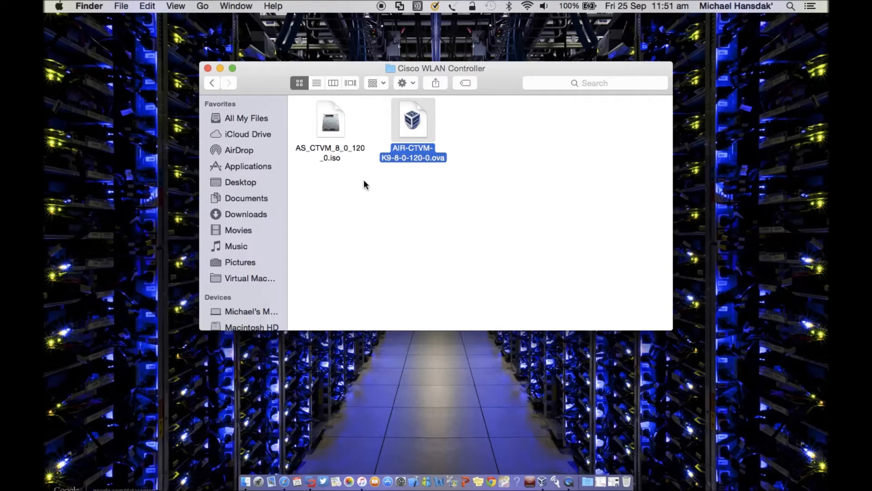
Hide the Finder folder and bring up Firefox's 8.0.120.0 download page in the Ubuntu VM.
click(208, 68)
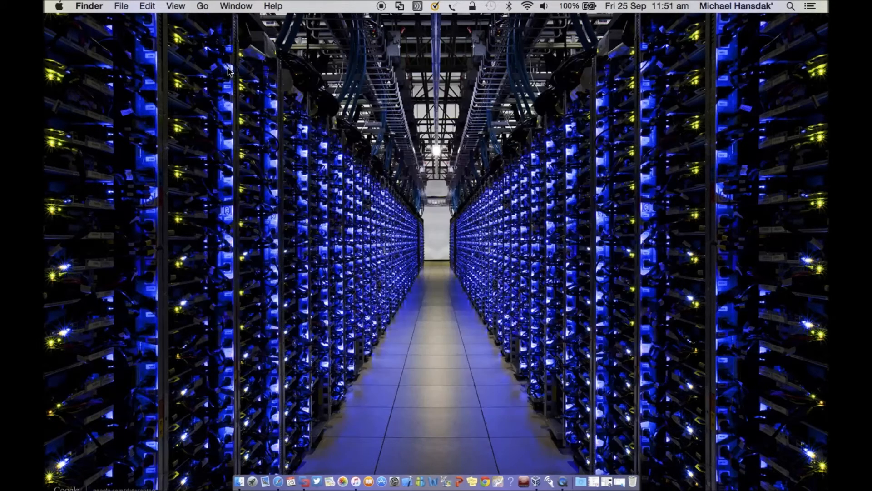
mouse_move(319, 146)
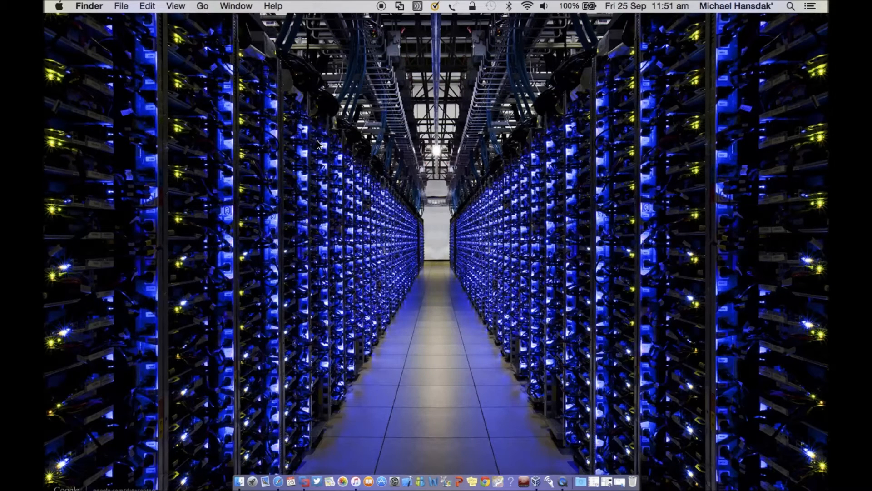
mouse_move(627, 208)
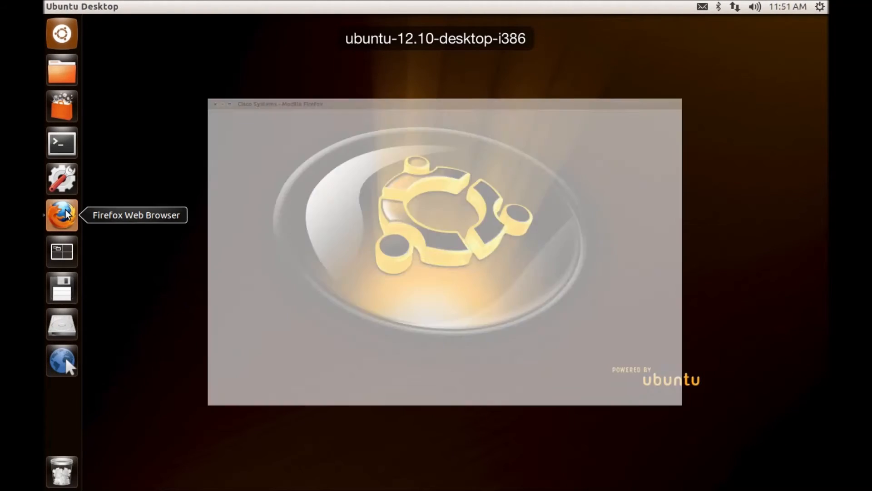
click(61, 214)
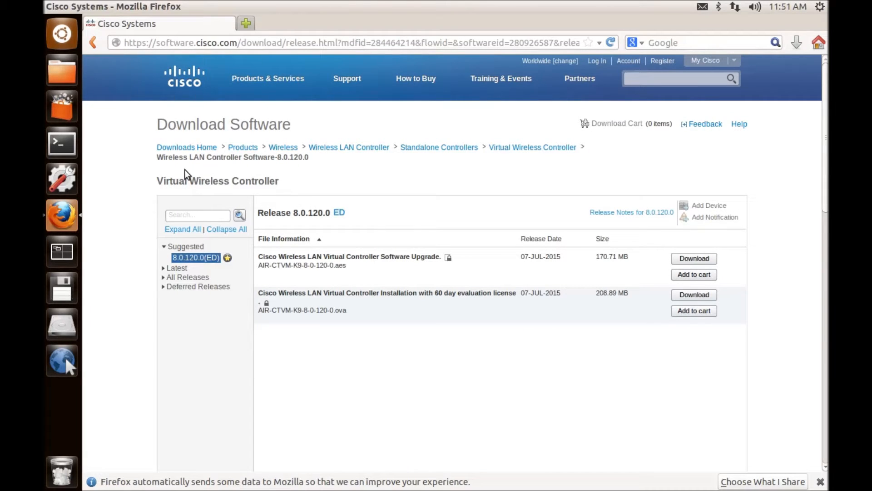
View, then dismiss, the 60-day evaluation OVA details (208.90 MB, checksums).
click(617, 124)
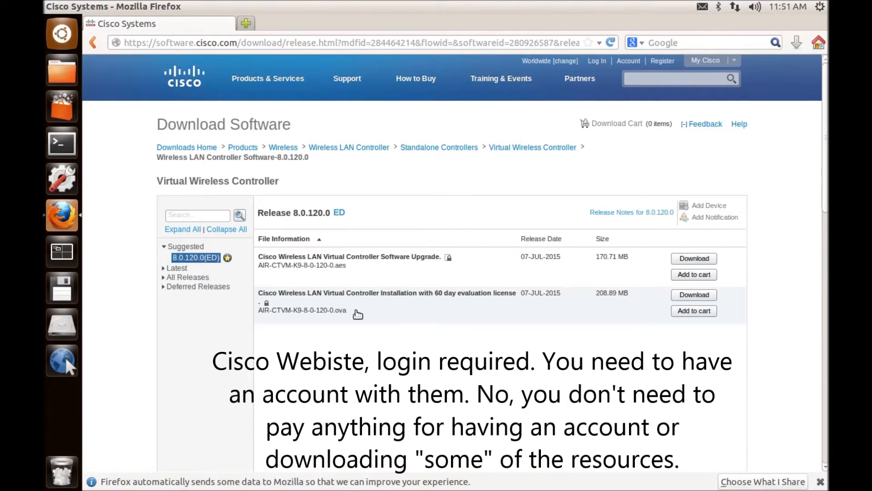
mouse_move(510, 330)
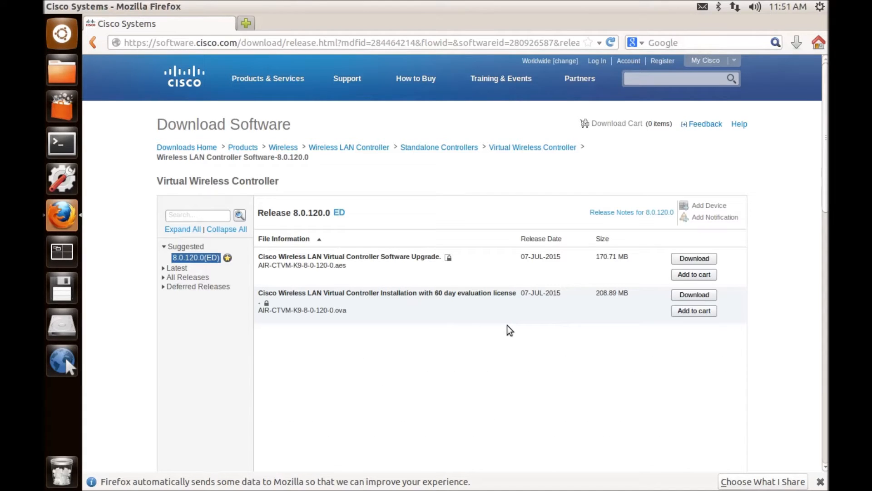
mouse_move(270, 154)
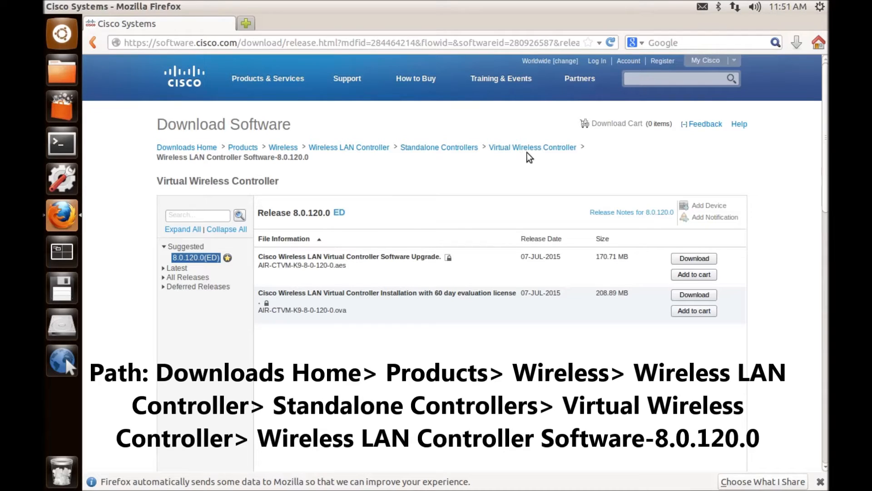
mouse_move(336, 355)
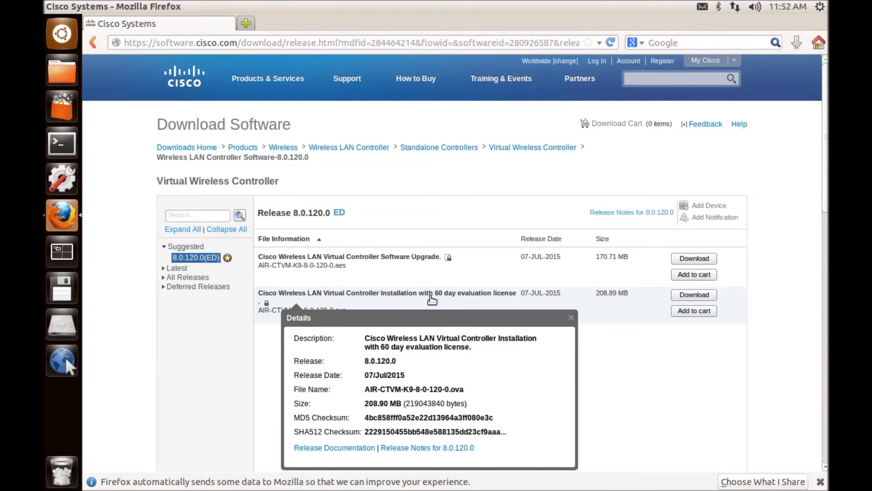
mouse_move(444, 300)
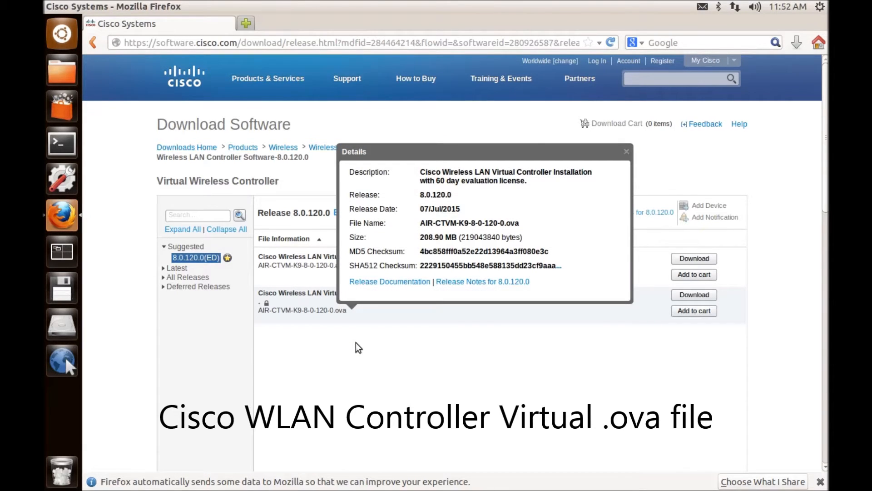
click(627, 151)
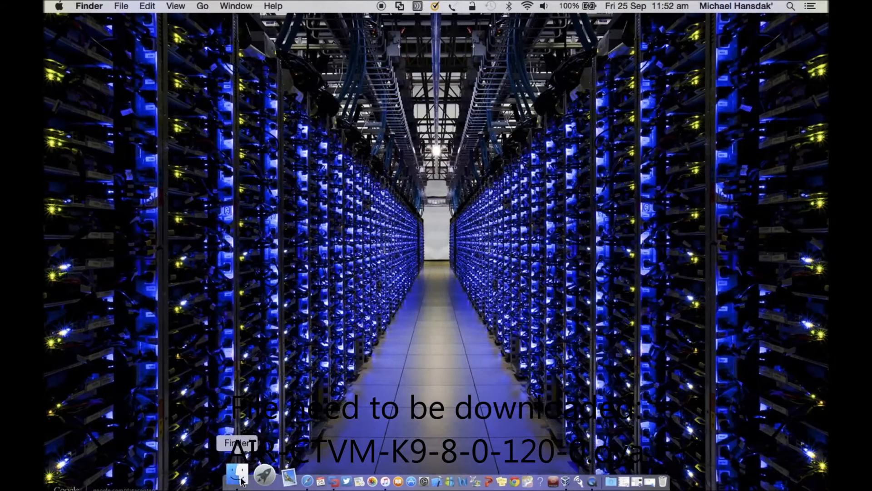
Confirm Firefox's download list shows AIR-CTVM-K9-8-0-120-0.ova (209 MB) already downloaded.
click(237, 476)
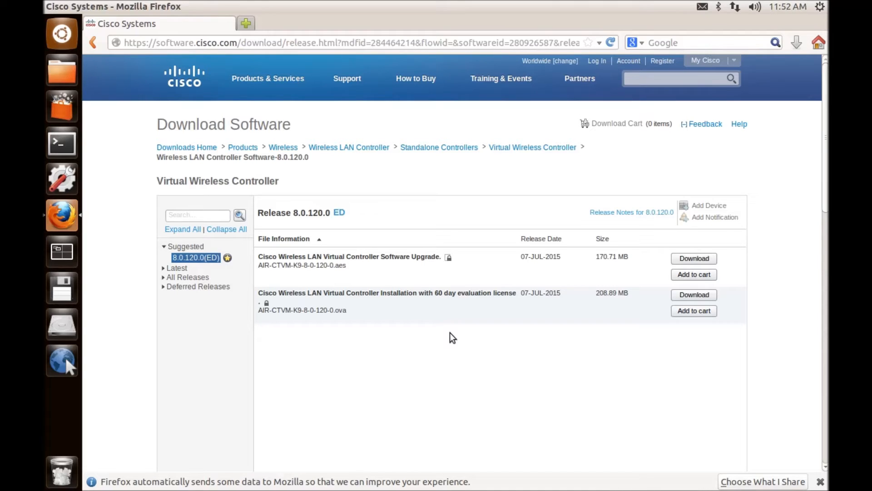
click(796, 42)
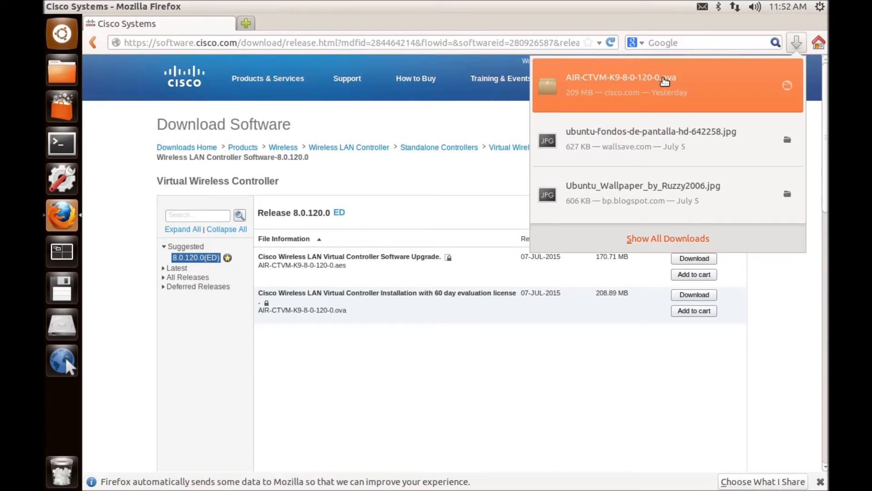
mouse_move(682, 92)
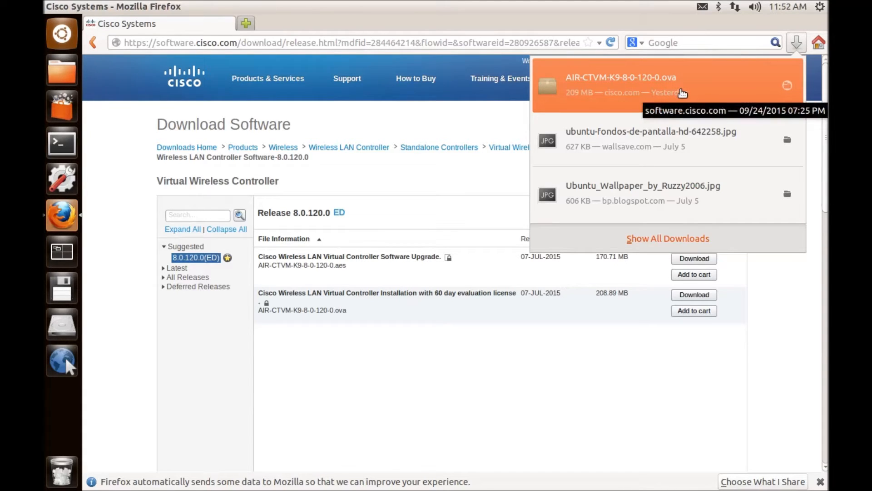
click(795, 42)
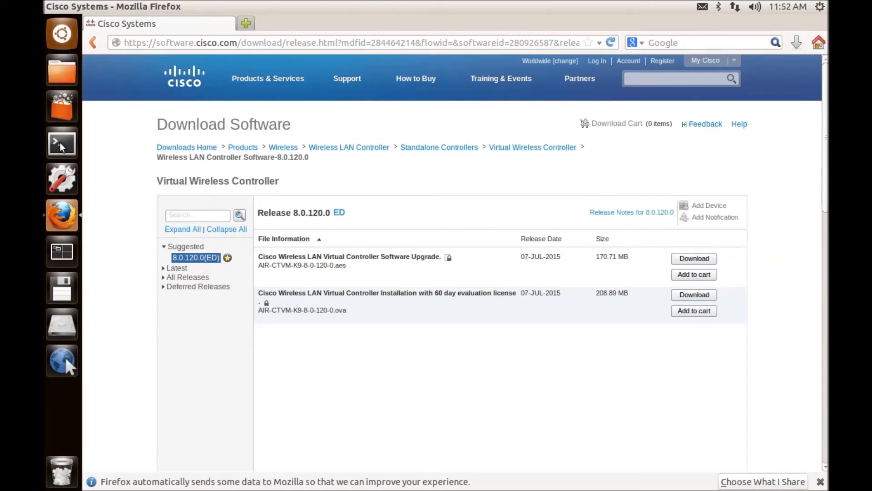
In Terminal, move to Downloads, list it, and run tar xvf on the .ova.
click(62, 142)
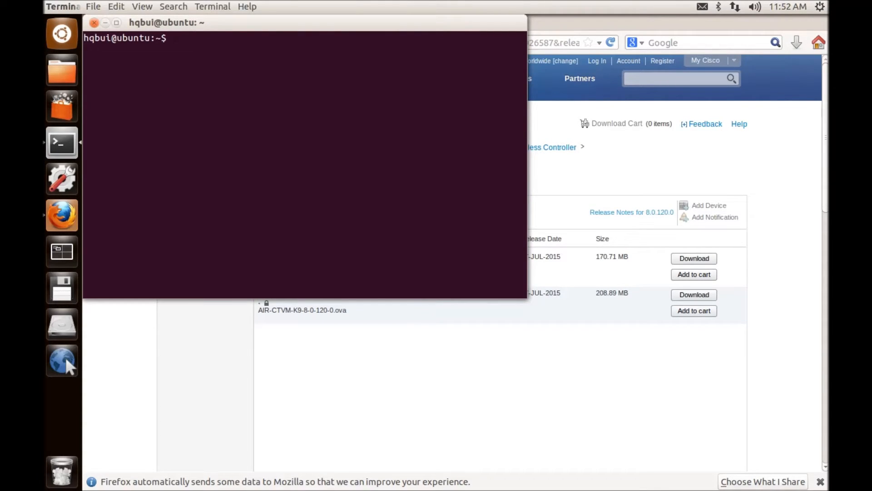
text(ls)
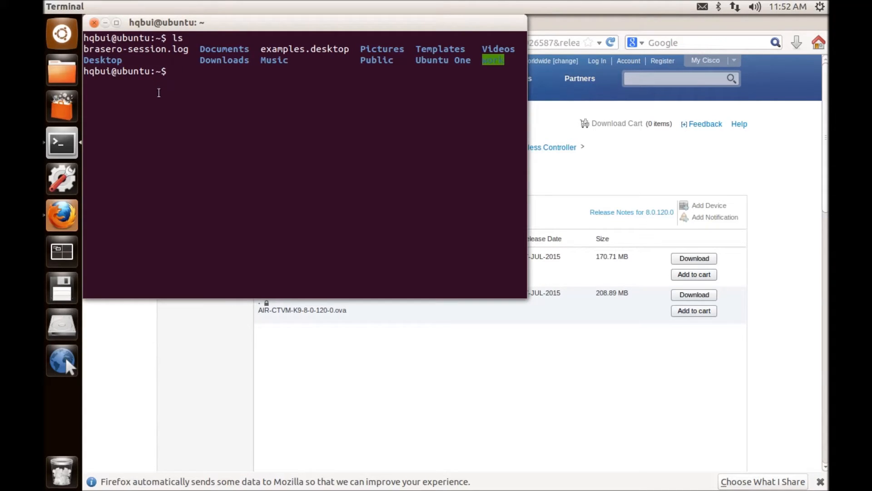
text(cd)
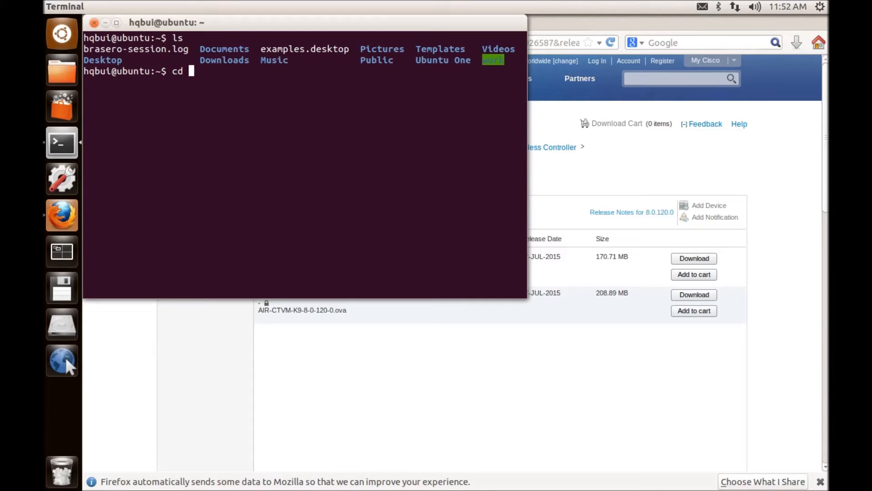
text(Downloads)
text(ls)
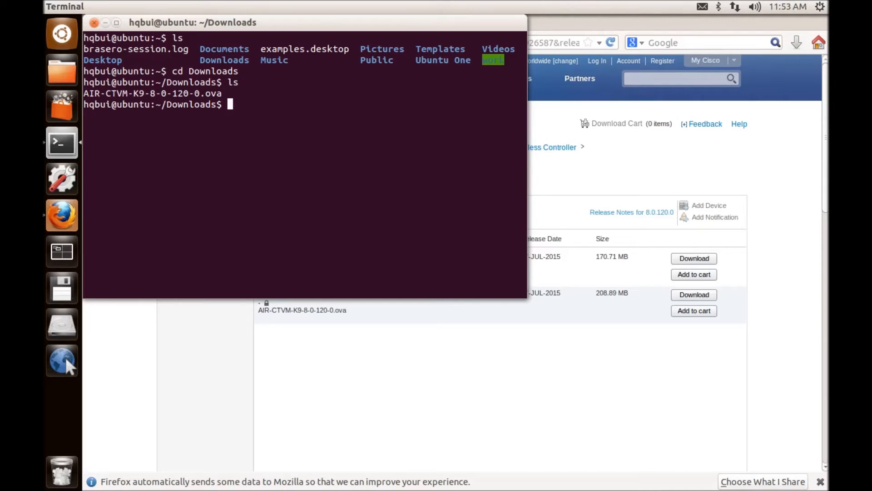
text(tar)
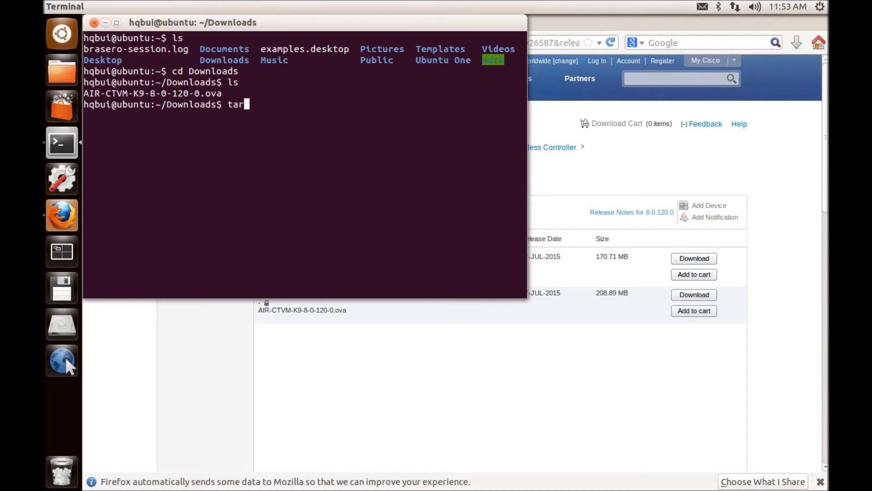
text(x)
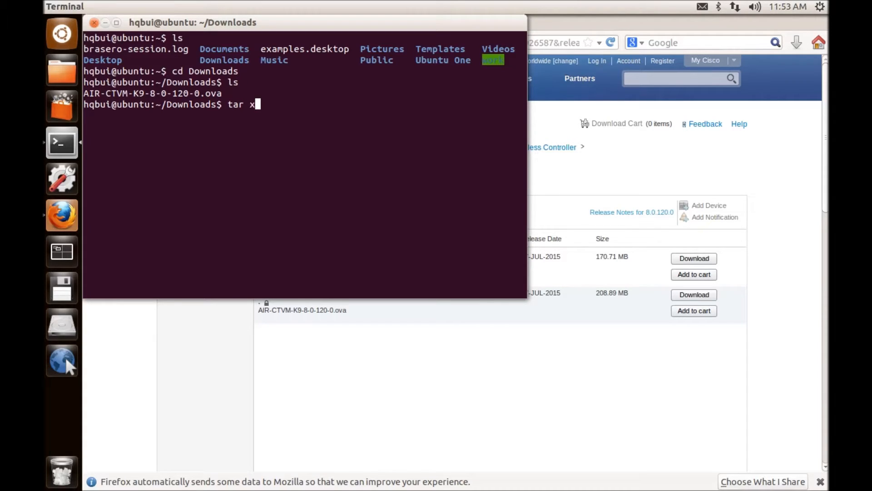
text(vf .)
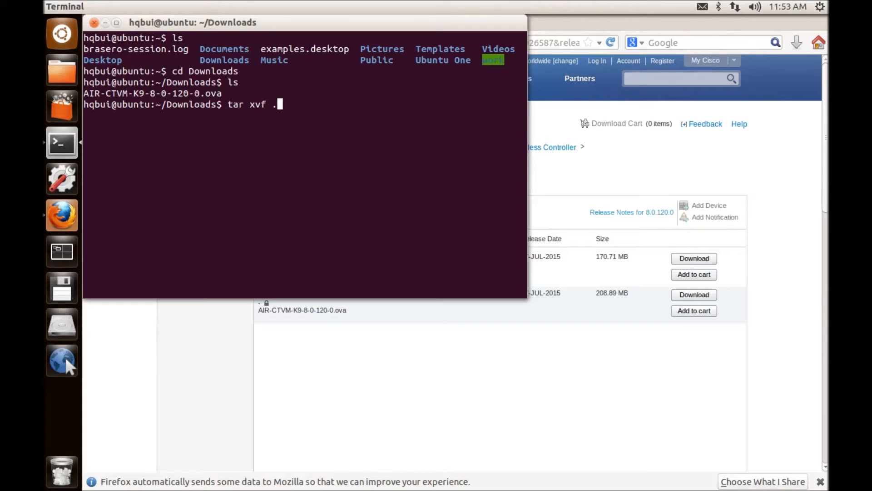
text(.....)
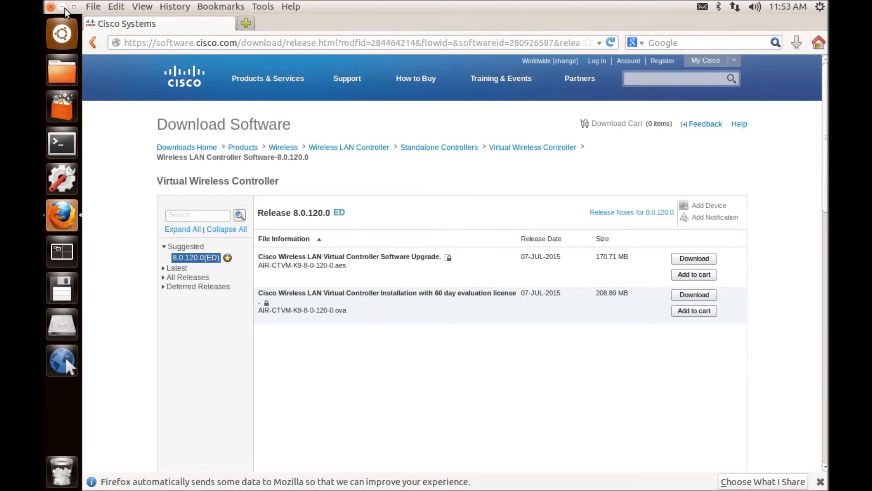
Close Firefox, browse Home > Downloads, and open the .ova's context menu.
click(50, 6)
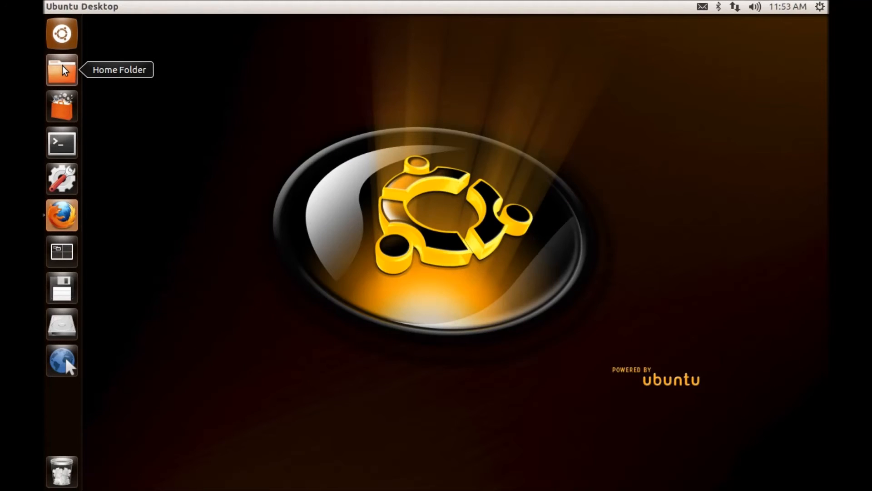
click(62, 69)
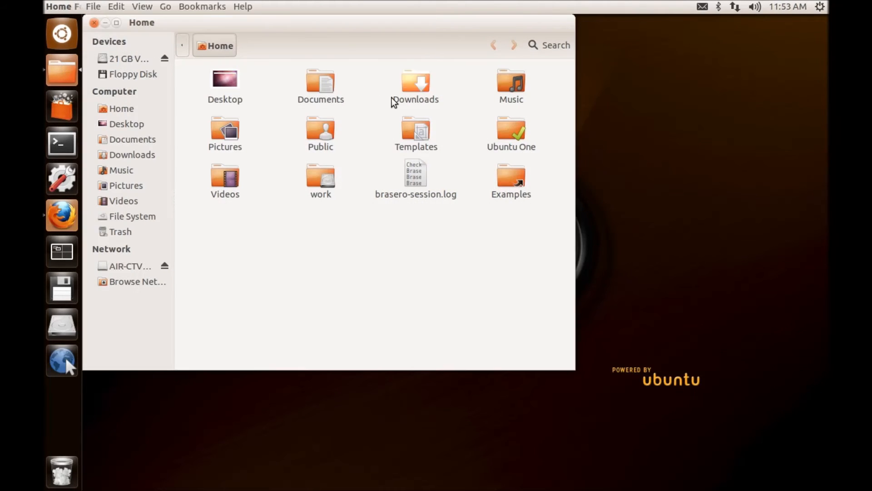
double_click(414, 84)
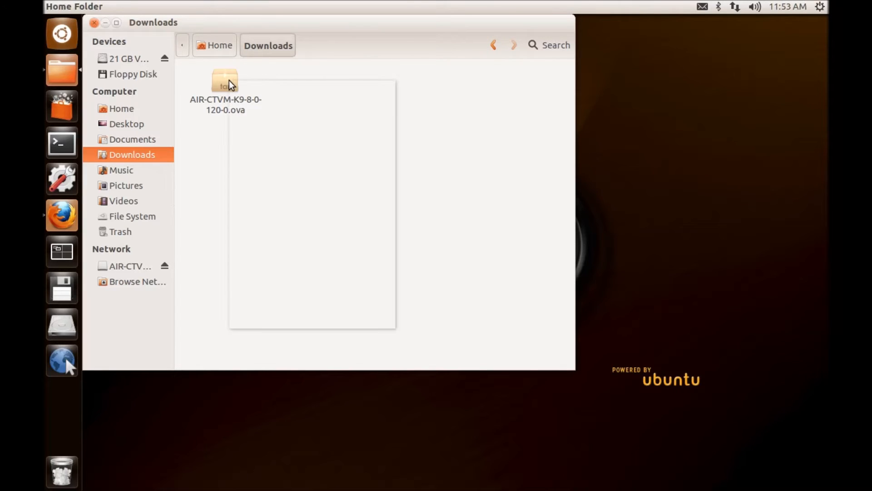
right_click(225, 84)
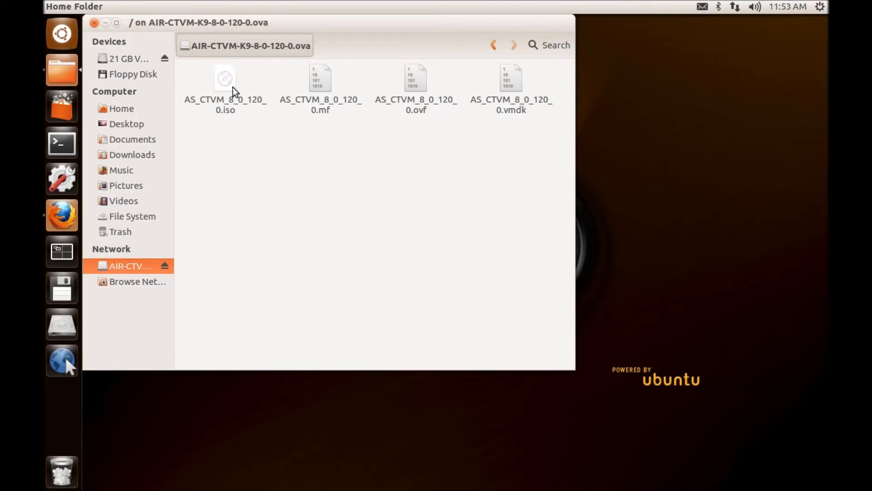
Open the context menu for AS_CTVM_8_0_120_0.iso (219.0 MB) inside the mounted .ova.
right_click(225, 89)
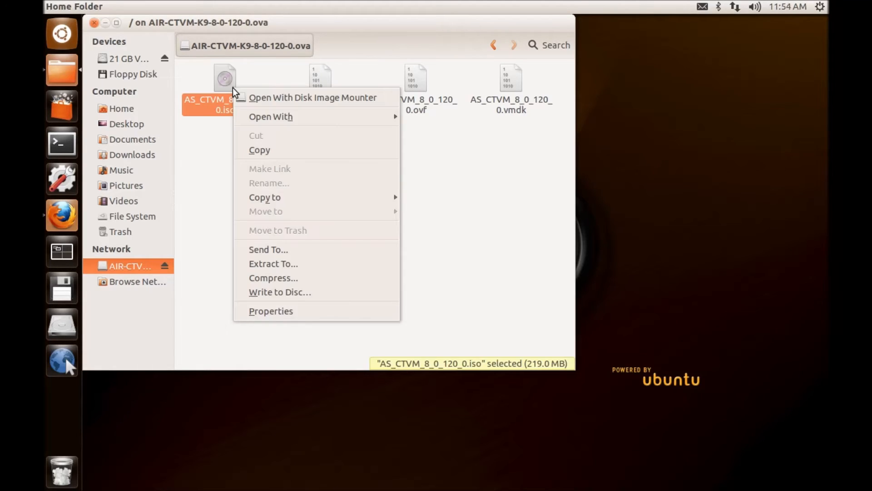
mouse_move(259, 149)
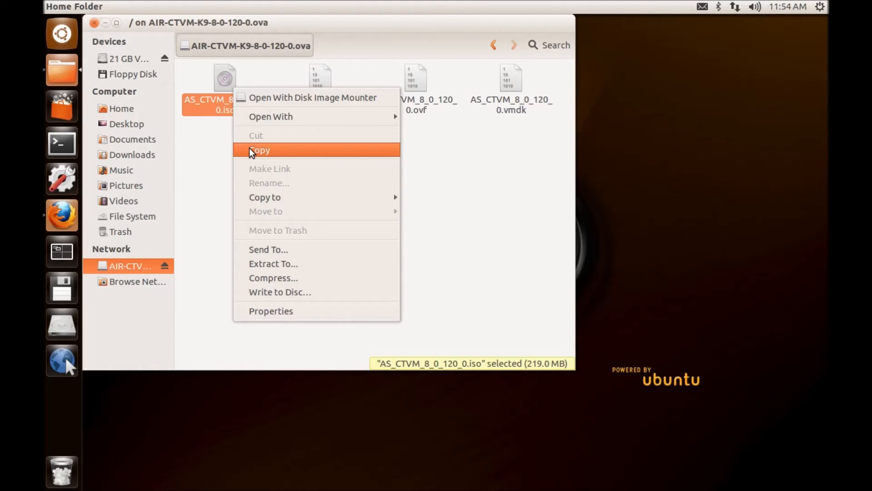
mouse_move(265, 197)
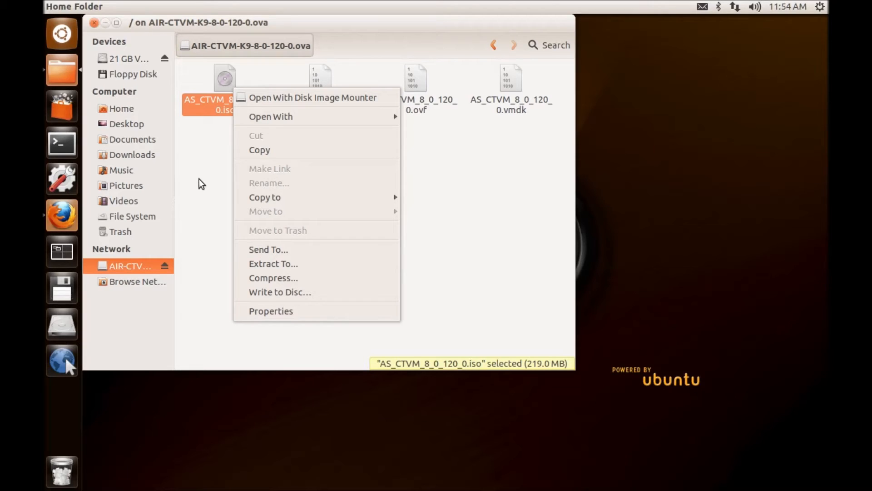
mouse_move(100, 27)
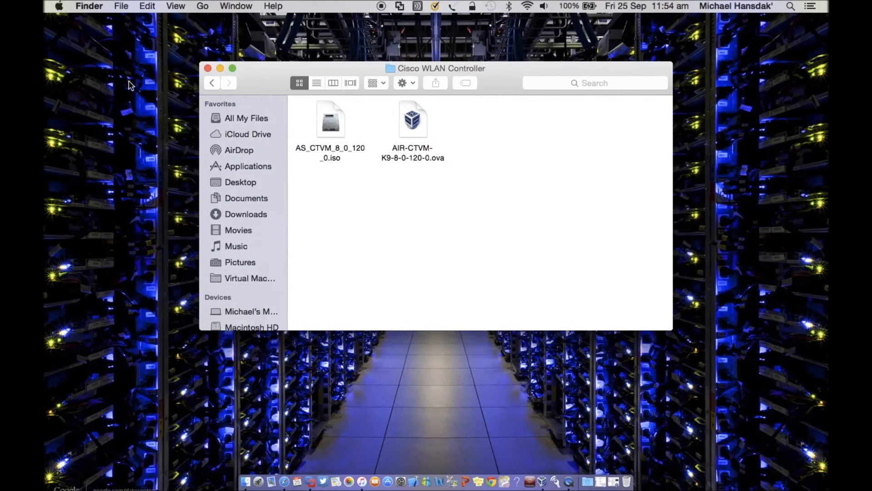
mouse_move(331, 133)
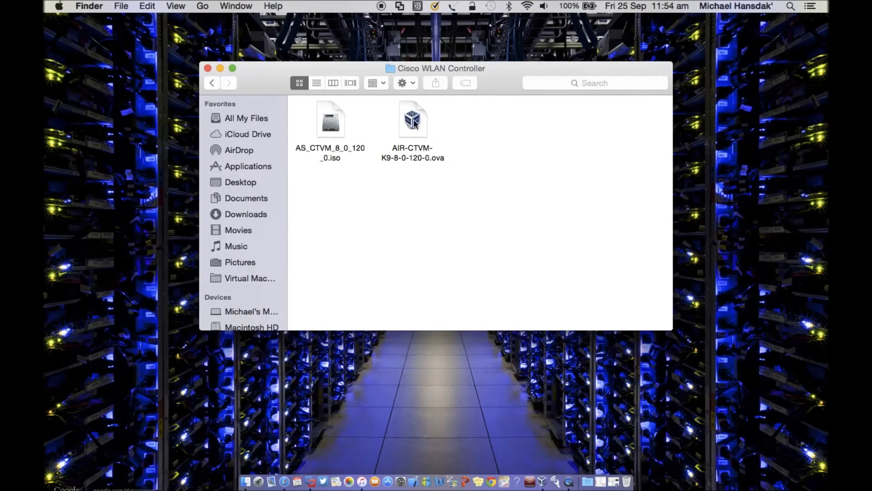
Open AIR-CTVM-K9-8-0-120-0.ova with VirtualBox from its Finder context menu.
right_click(413, 118)
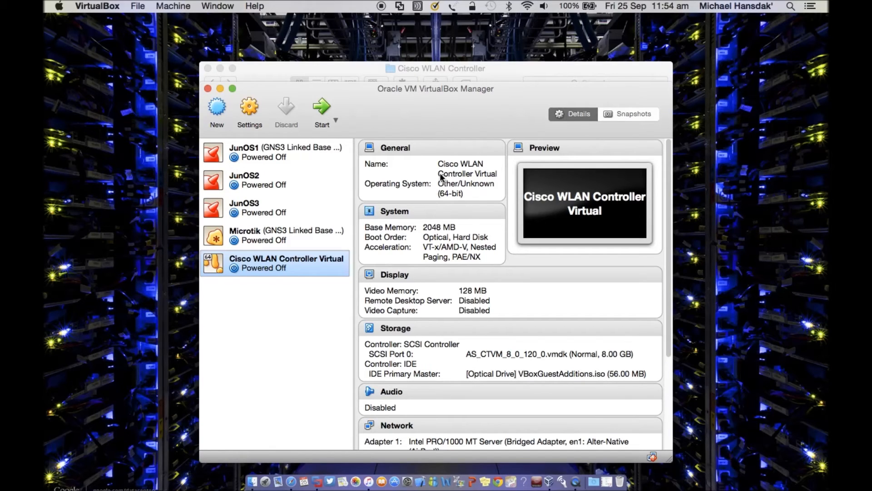
mouse_move(470, 191)
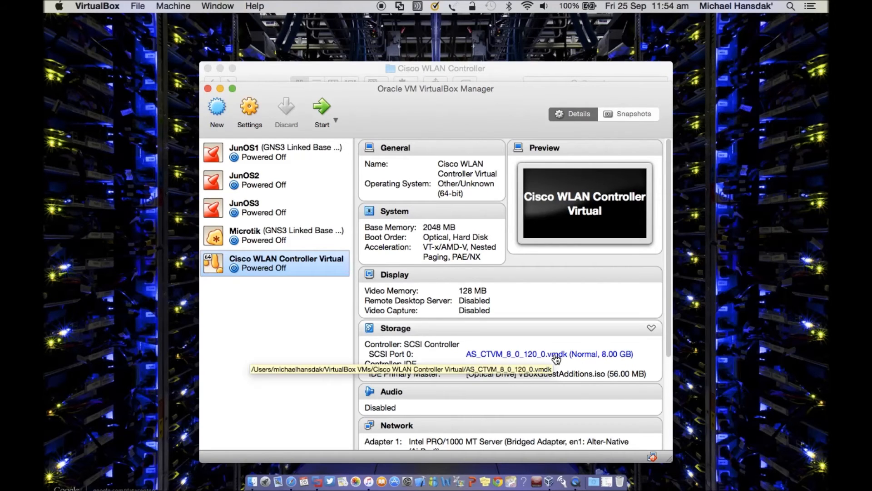
mouse_move(543, 394)
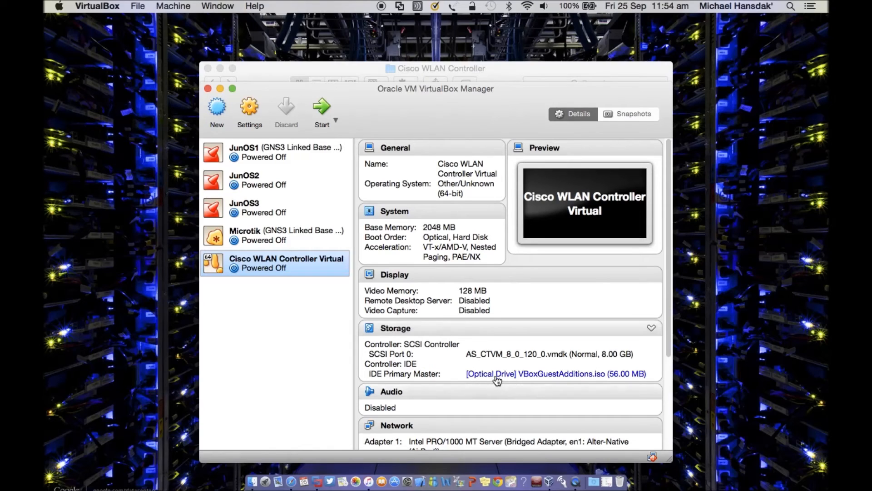
mouse_move(497, 378)
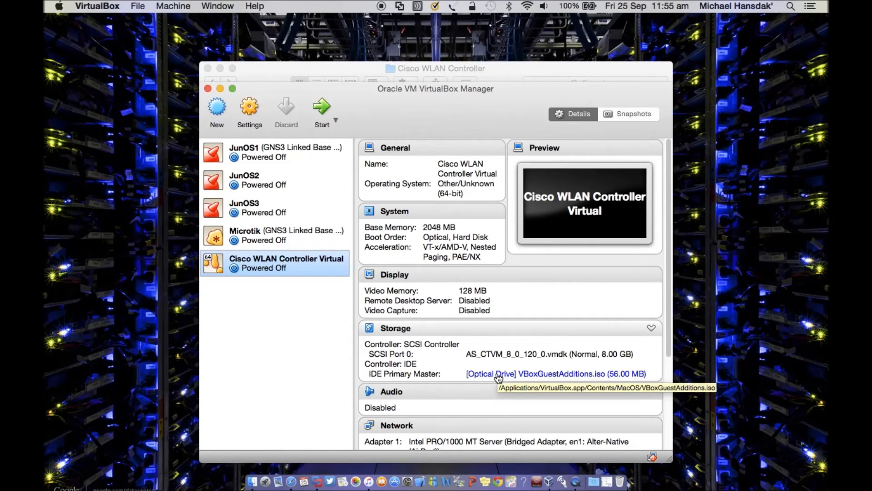
List the IDE Primary Master optical drive's disk images, including AS_CTVM_8_0_120_0.iso.
click(551, 373)
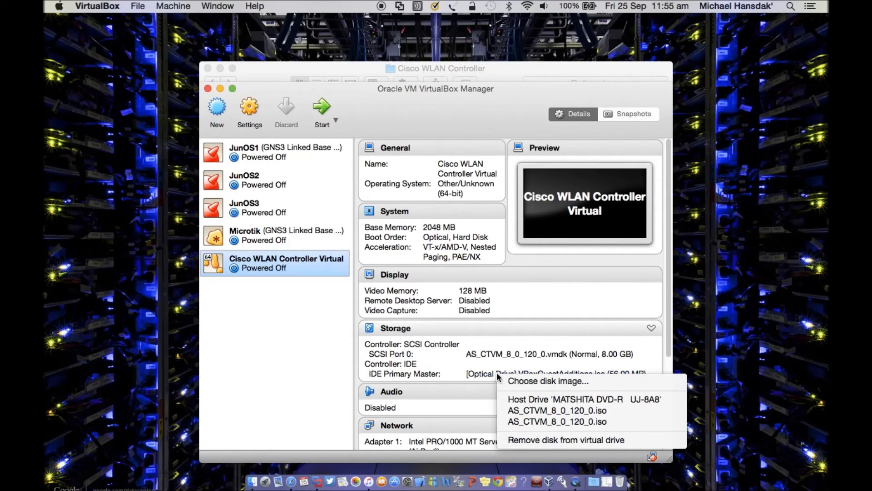
mouse_move(548, 381)
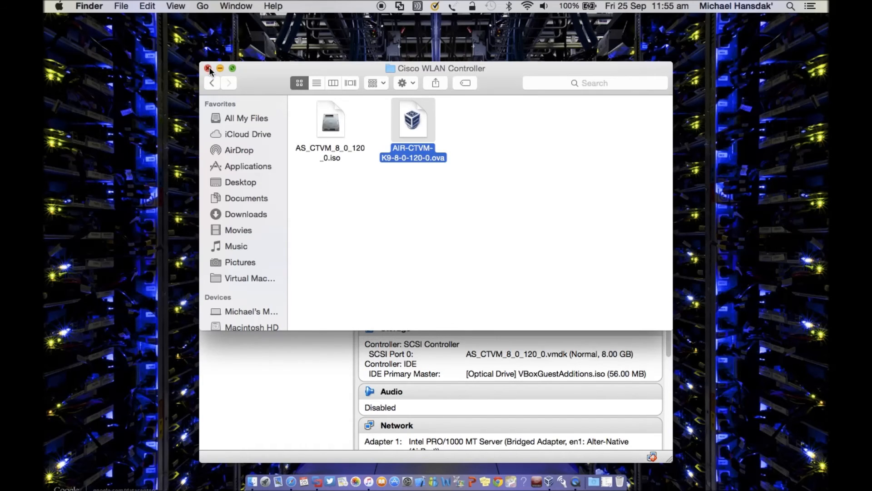
Close the Finder folder and start the Cisco WLAN Controller Virtual VM.
click(209, 68)
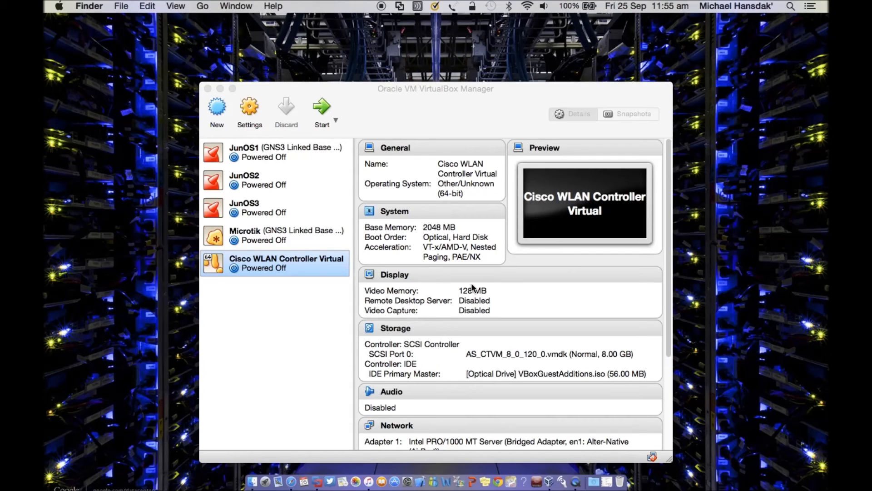
mouse_move(466, 327)
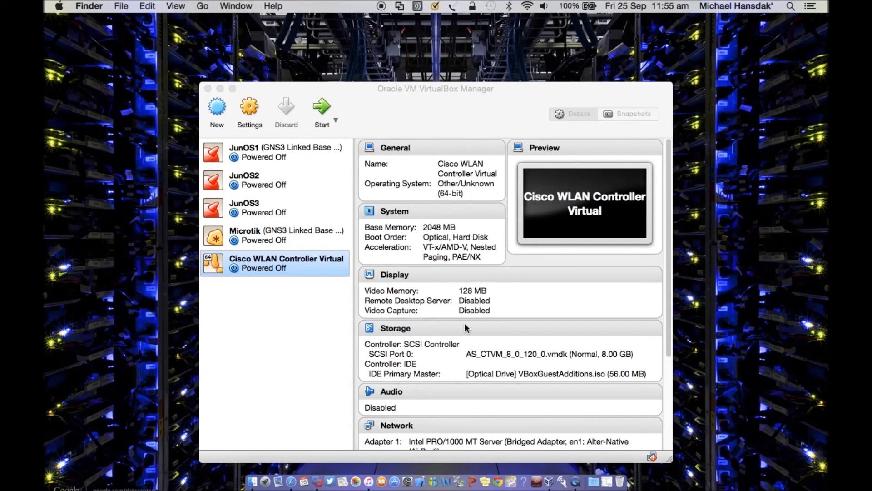
mouse_move(448, 336)
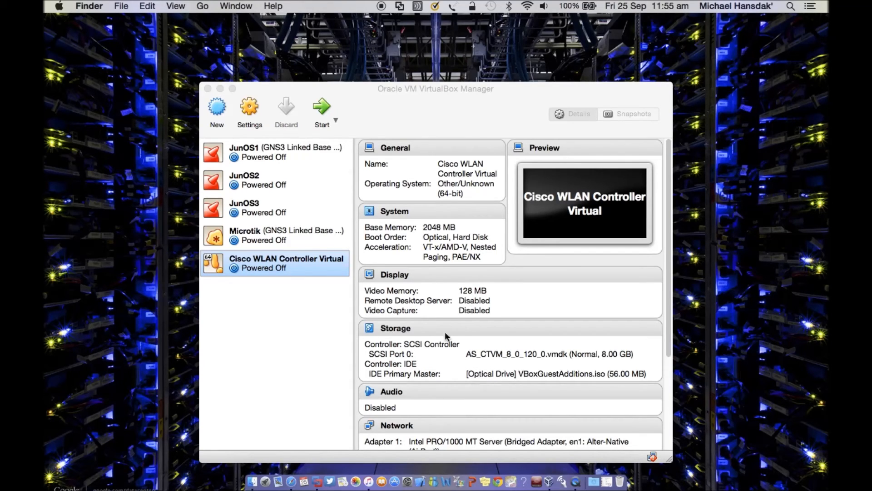
mouse_move(595, 216)
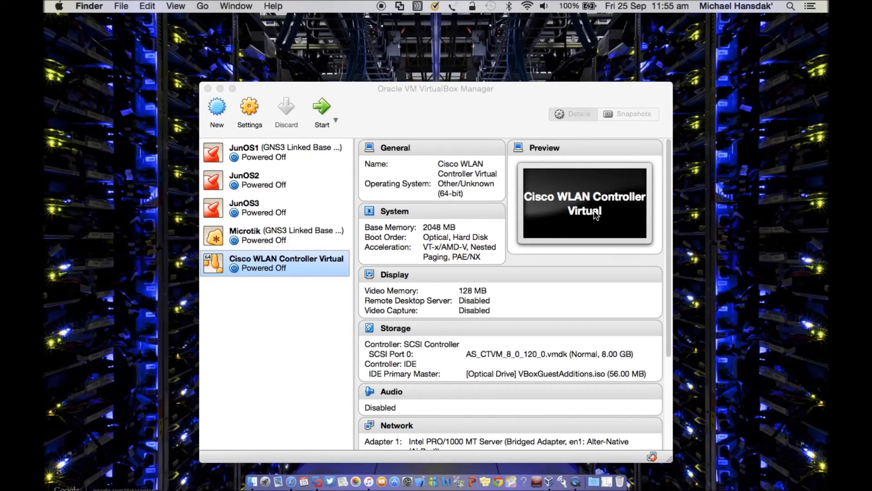
mouse_move(577, 212)
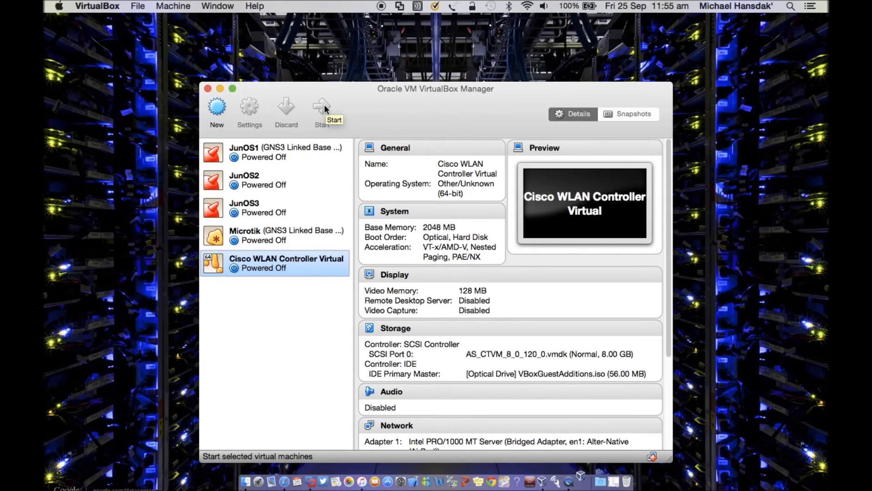
click(321, 109)
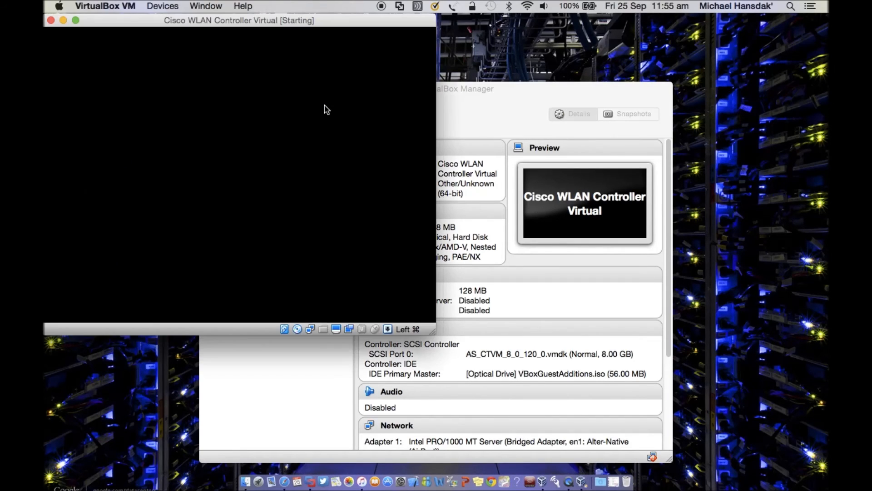